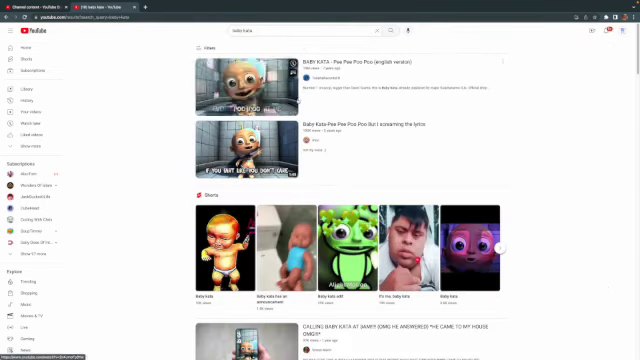
pyautogui.moveTo(244, 76)
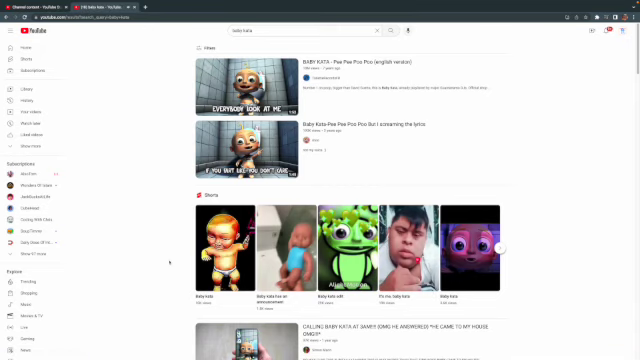
# Scroll down through the baby meme channel's page of videos.
pyautogui.scroll(-3)
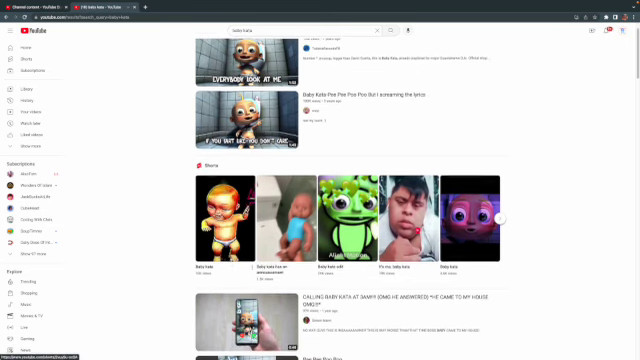
pyautogui.scroll(-3)
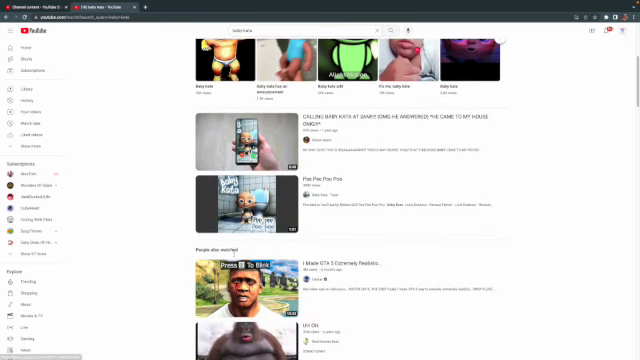
pyautogui.scroll(-3)
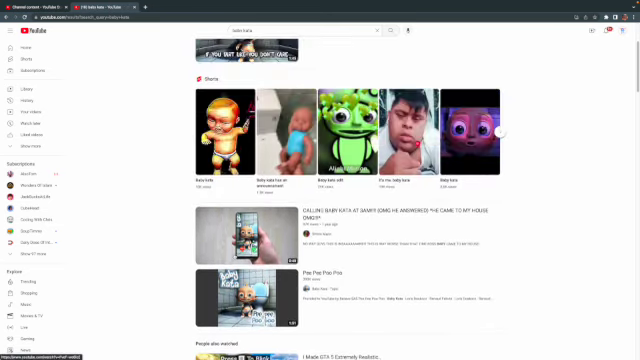
pyautogui.scroll(-3)
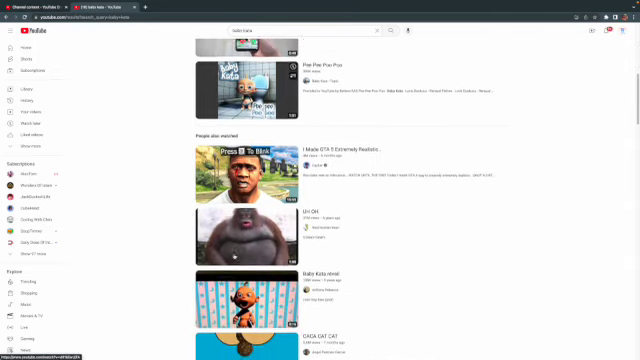
pyautogui.scroll(-3)
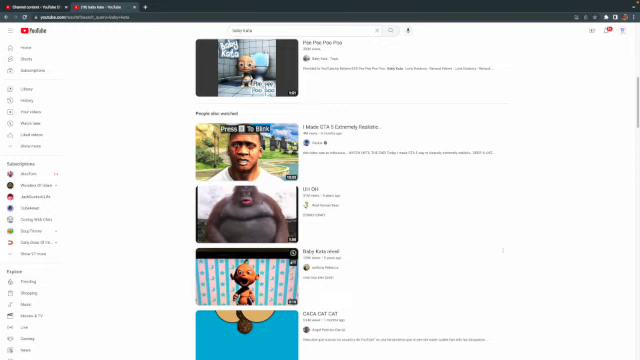
pyautogui.scroll(-3)
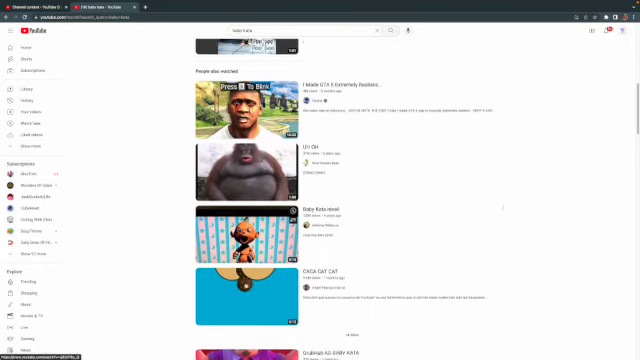
pyautogui.scroll(-3)
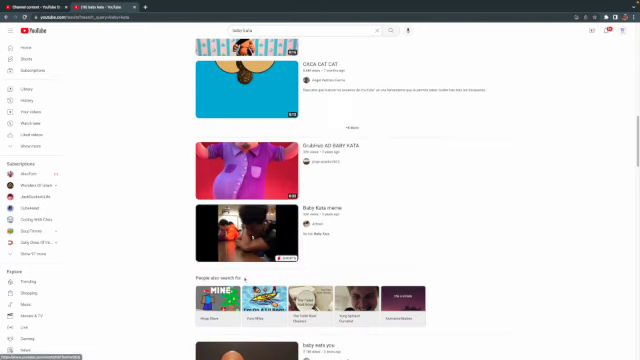
pyautogui.scroll(-3)
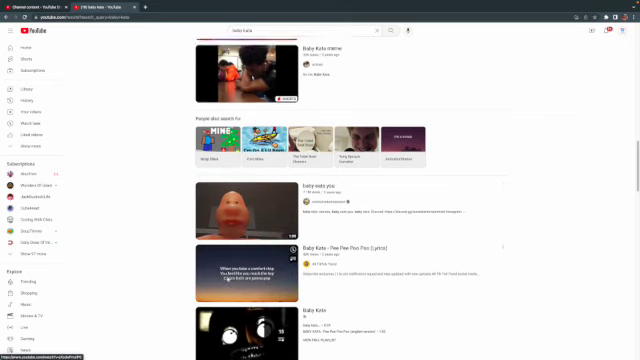
pyautogui.scroll(-3)
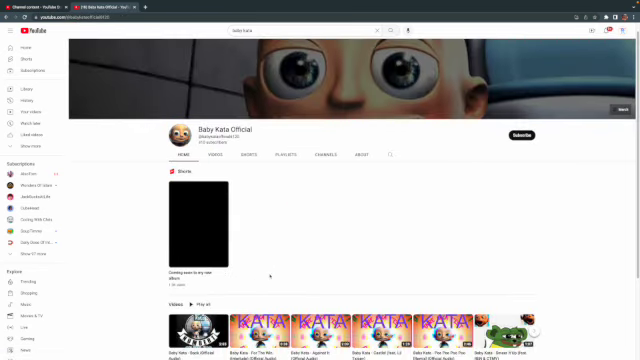
pyautogui.scroll(-3)
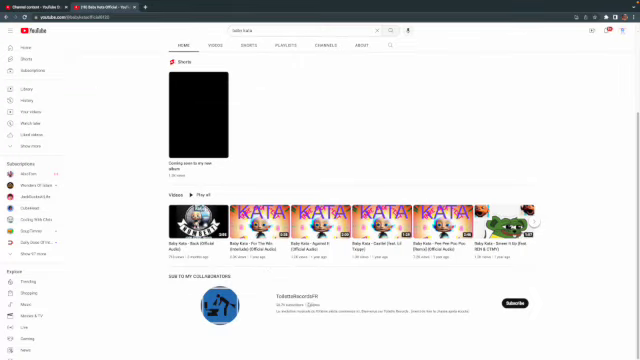
# Return to the YouTube home feed via the YouTube logo.
pyautogui.click(30, 32)
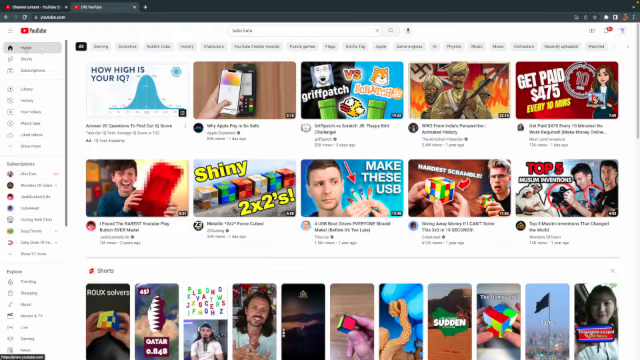